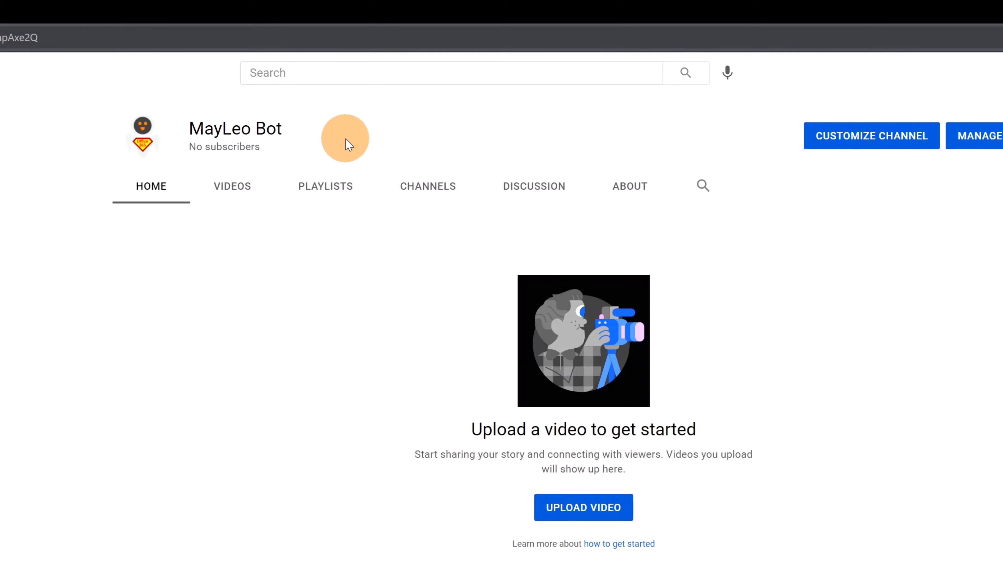
mouse_move(319, 131)
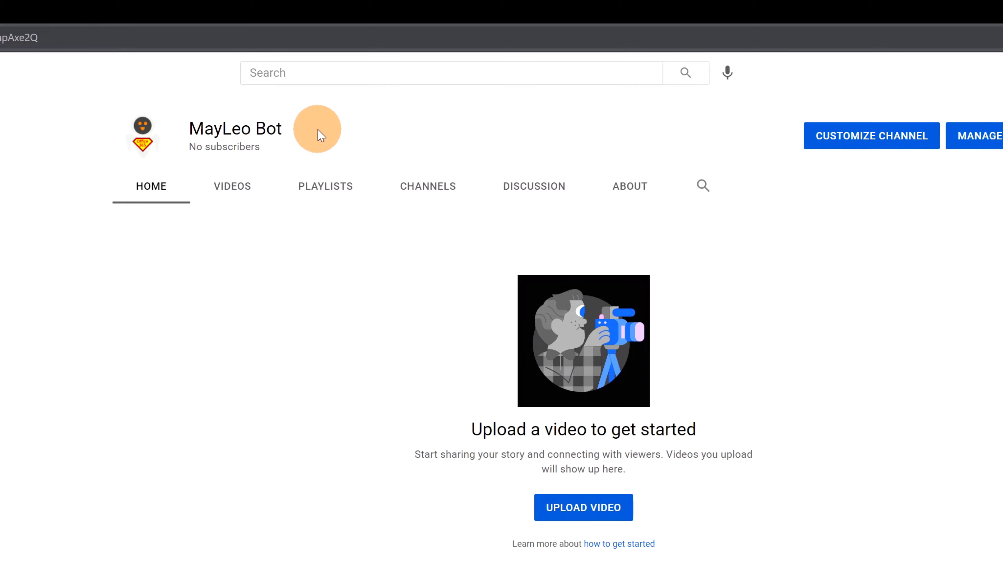
mouse_move(343, 134)
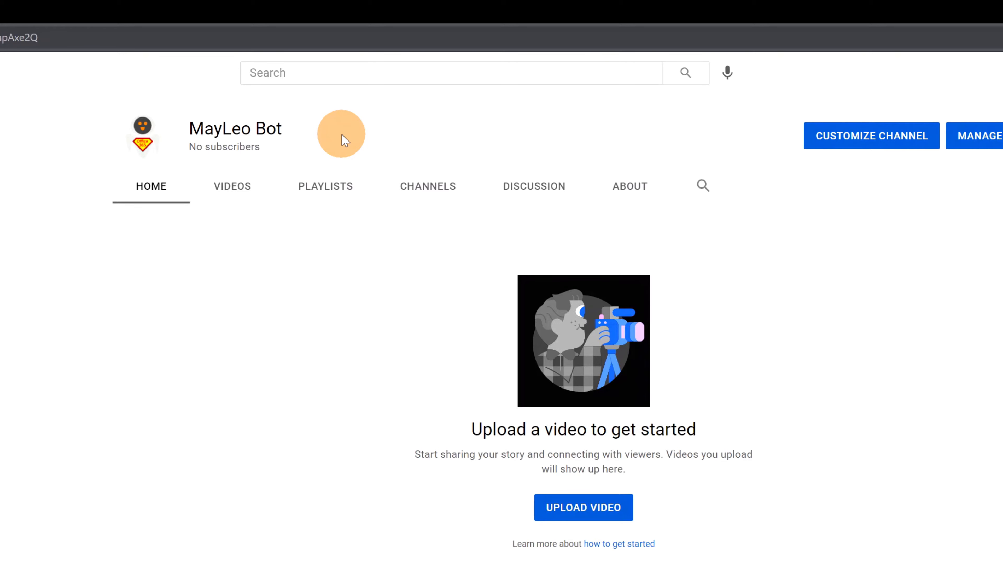
mouse_move(804, 146)
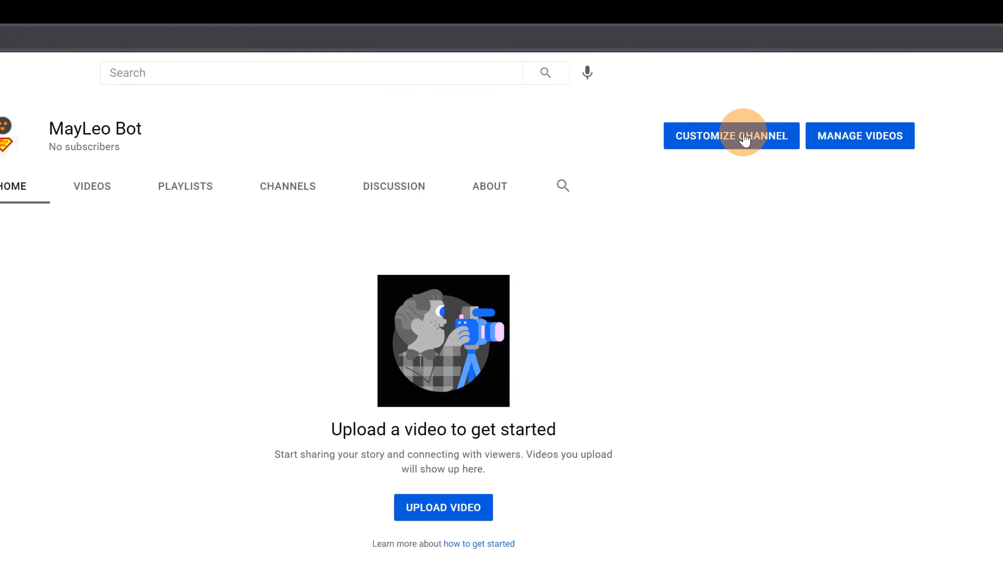
- From the account menu, bring up Customize Channel for MayLeo Bot in YouTube Studio
click(959, 77)
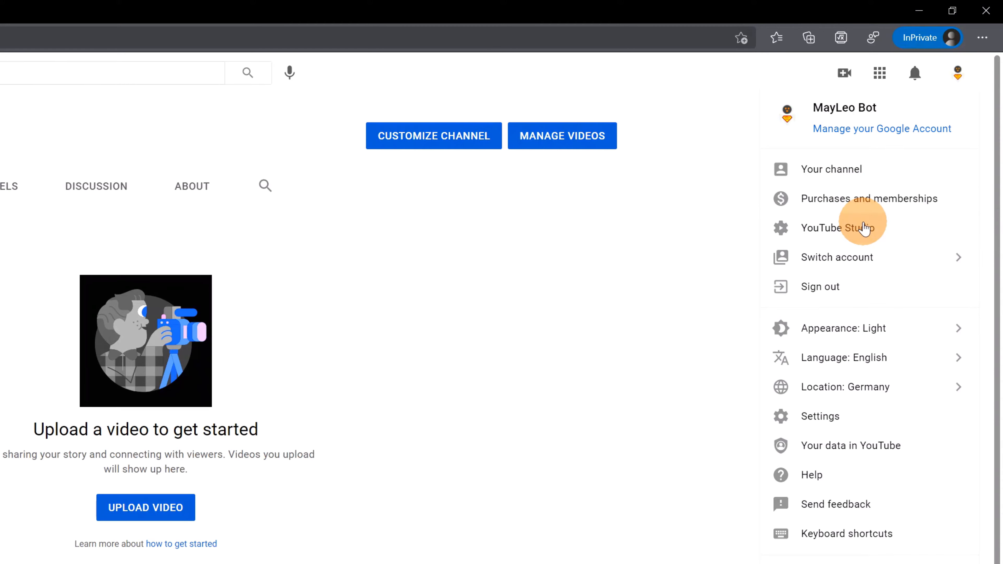
mouse_move(497, 180)
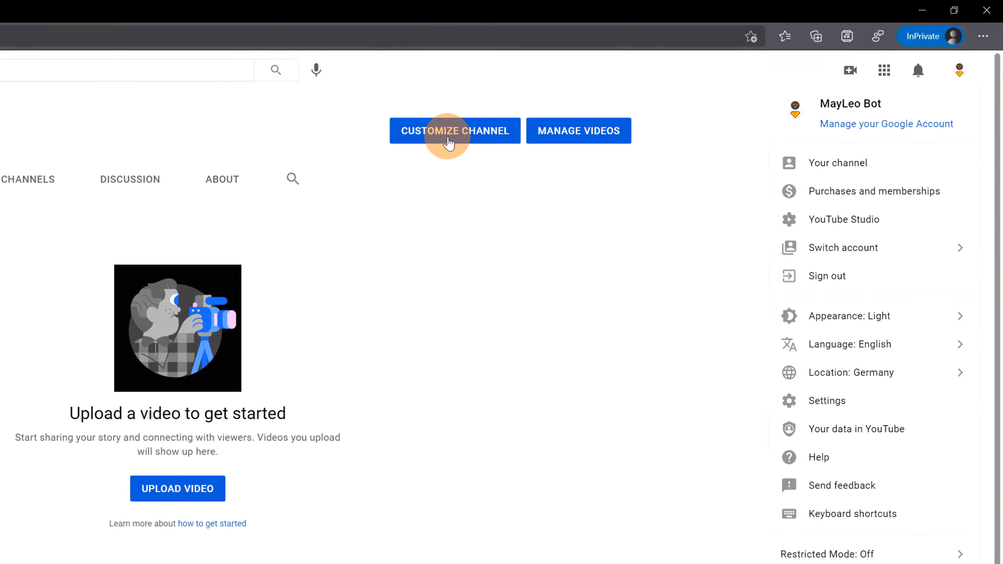
click(455, 130)
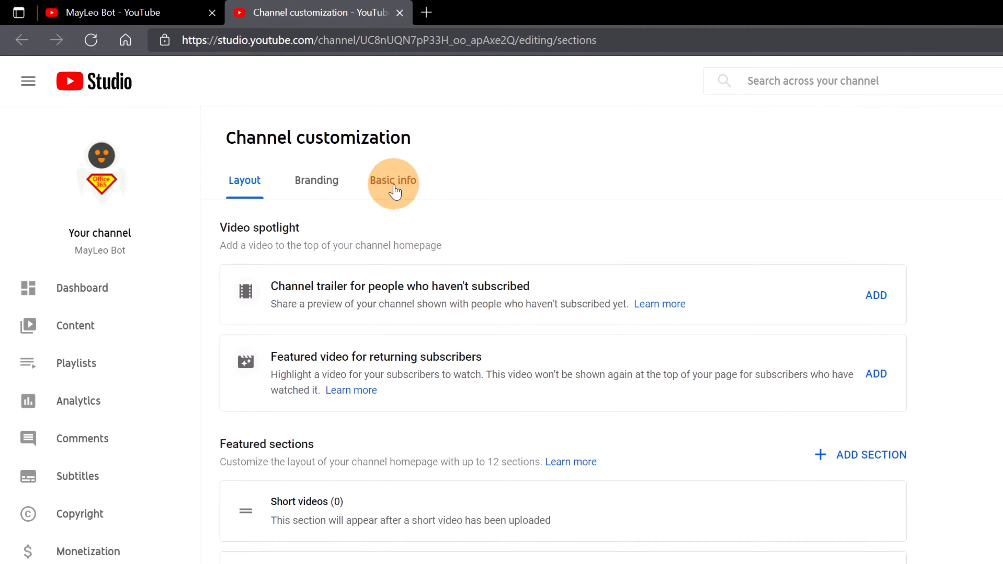
- In Basic info, remove 'Bot' from the channel name so it reads MayLeo, and publish
click(392, 180)
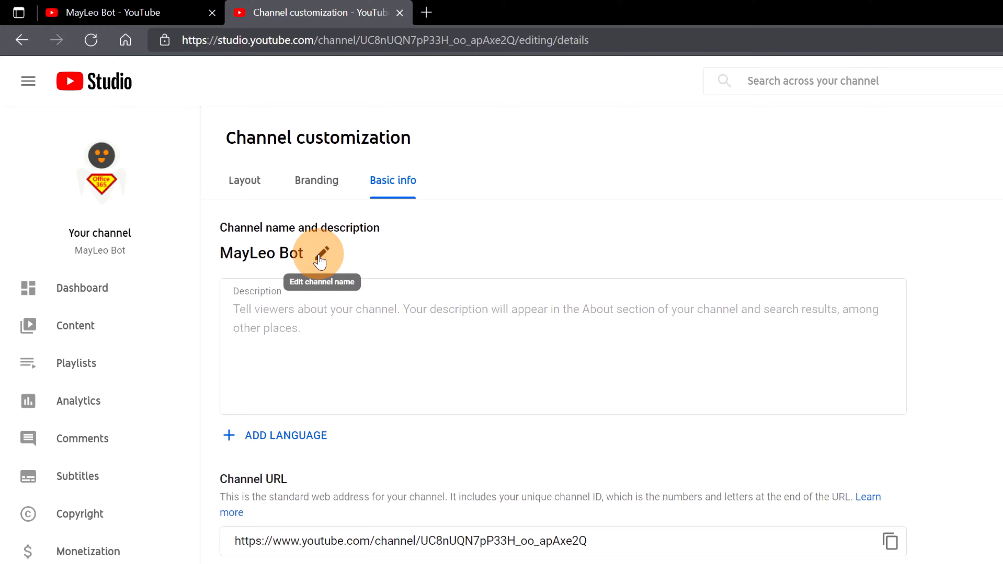
click(322, 254)
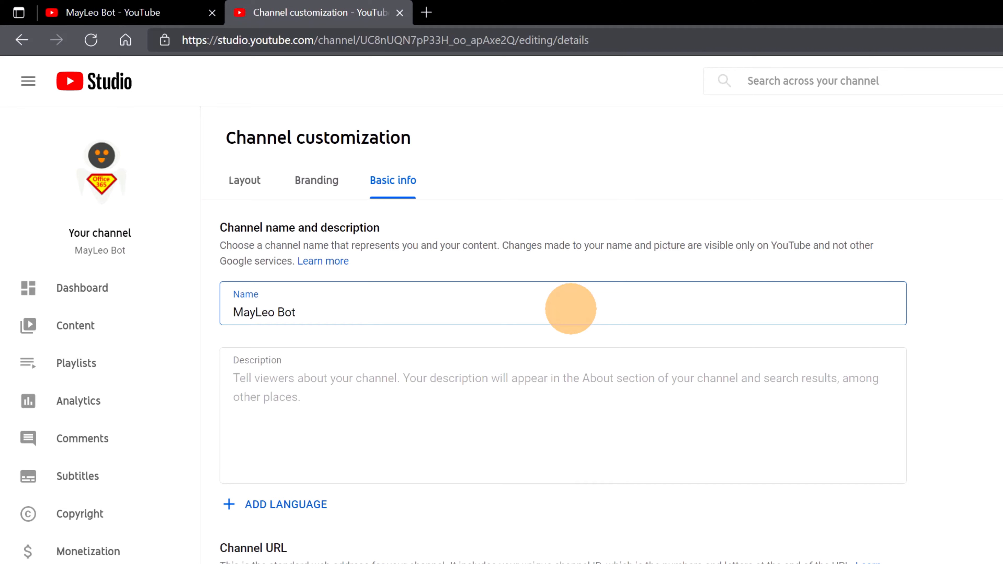
double_click(281, 313)
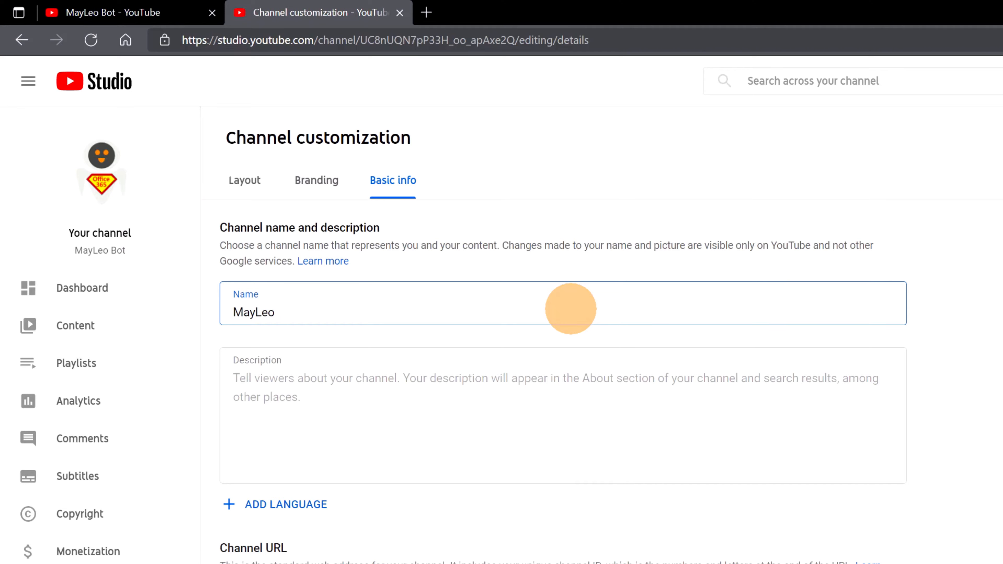
click(276, 312)
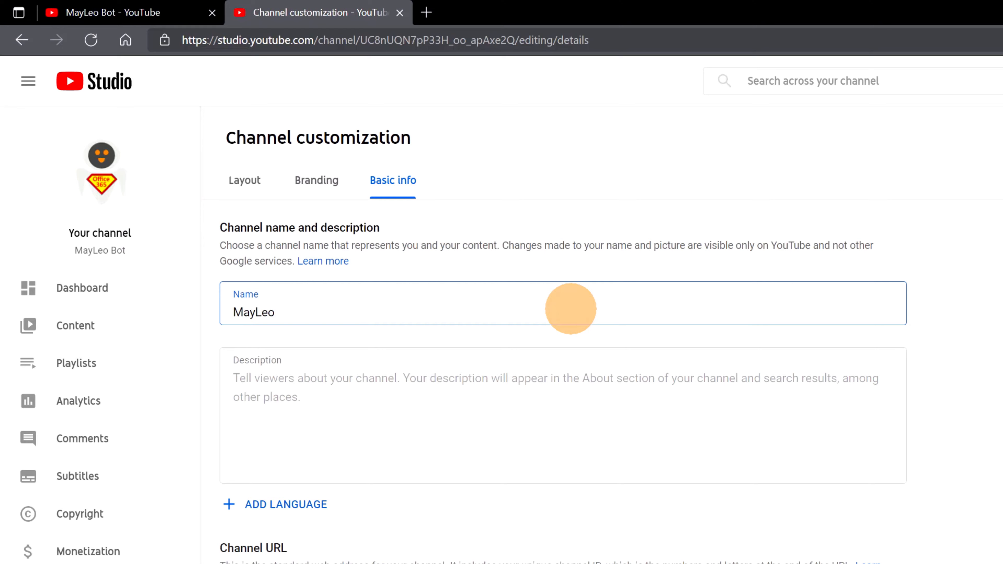
click(275, 312)
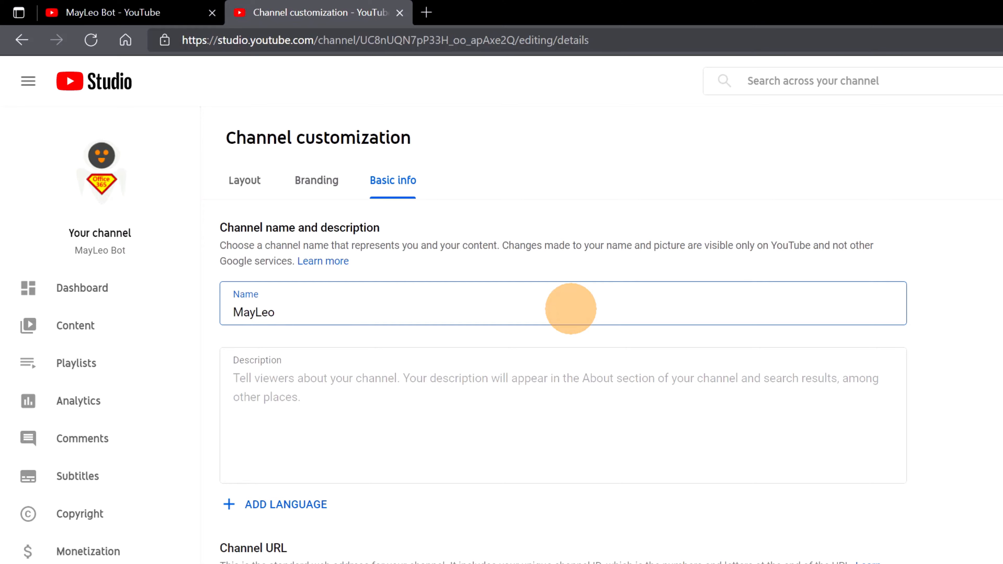
click(276, 312)
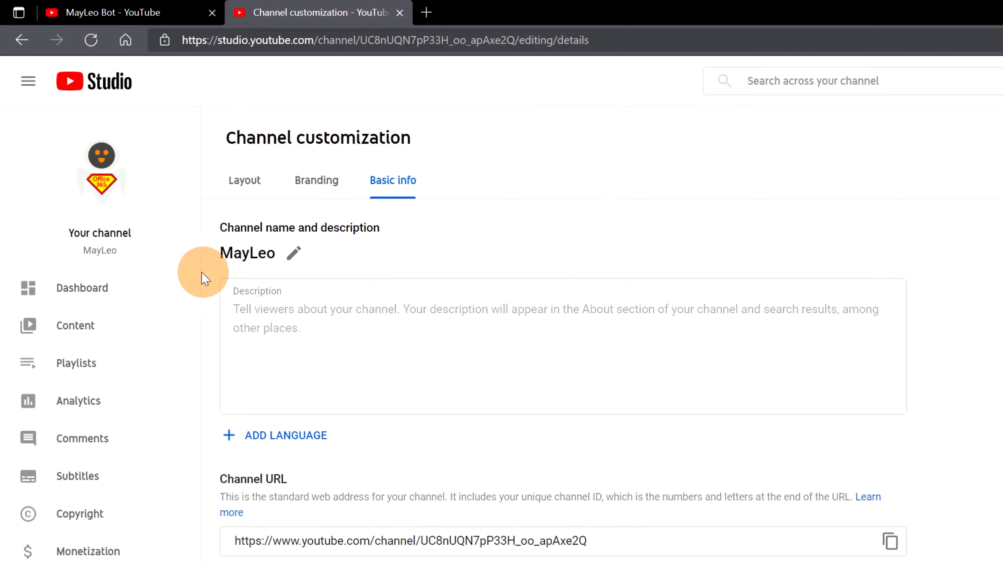
mouse_move(124, 262)
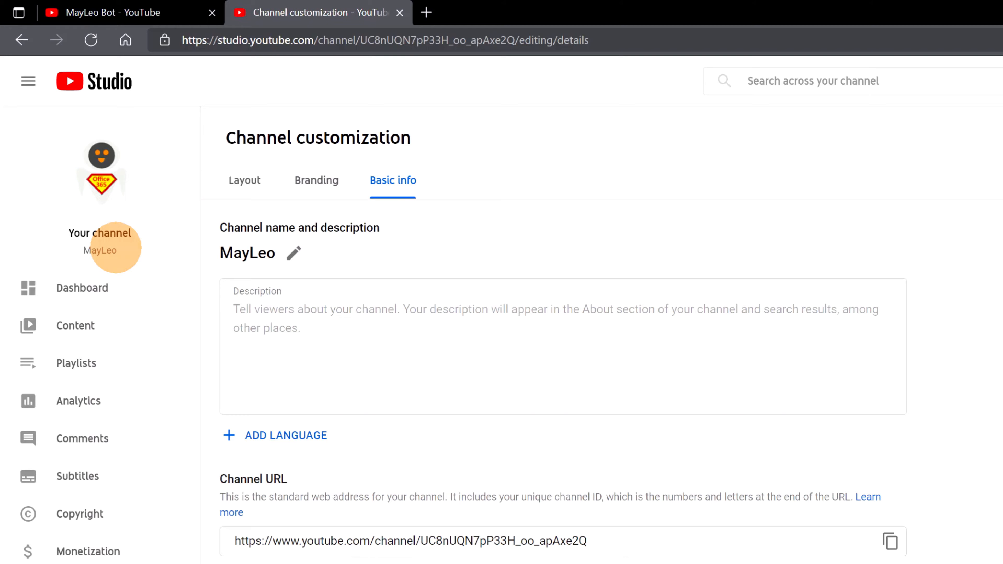
mouse_move(123, 250)
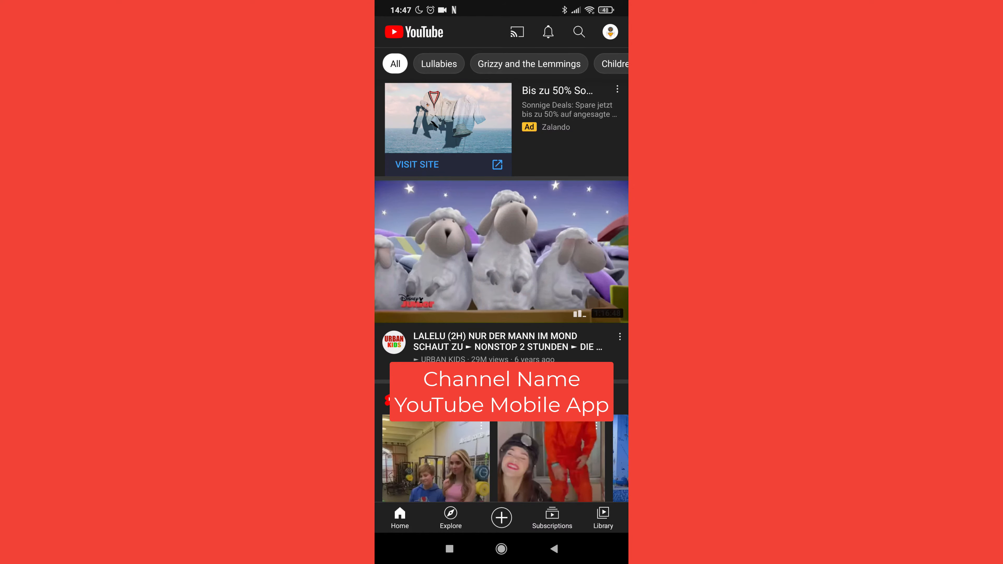
- Reach the mobile channel settings via Your channel, showing the name MayLeo, then return to Studio
click(609, 32)
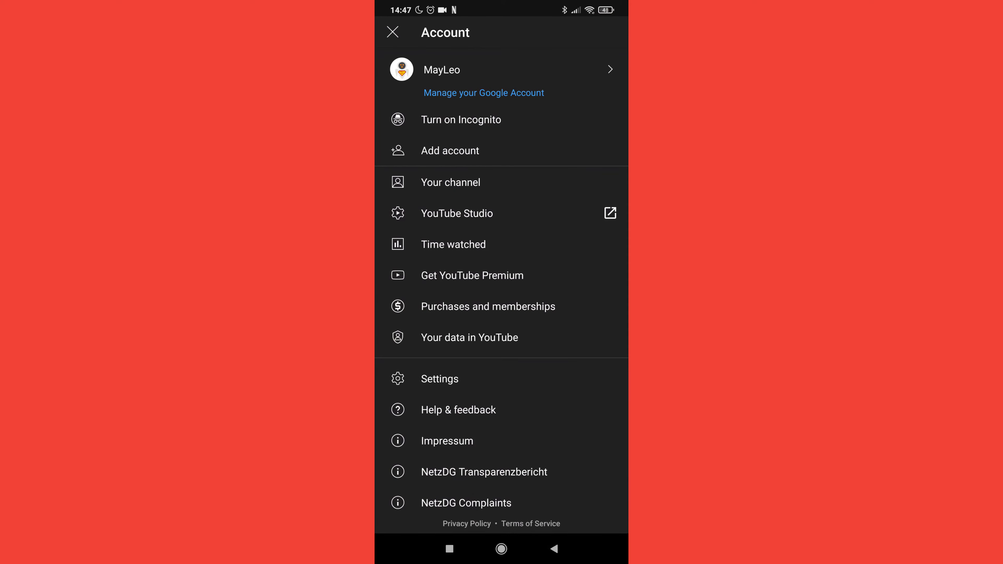
click(450, 181)
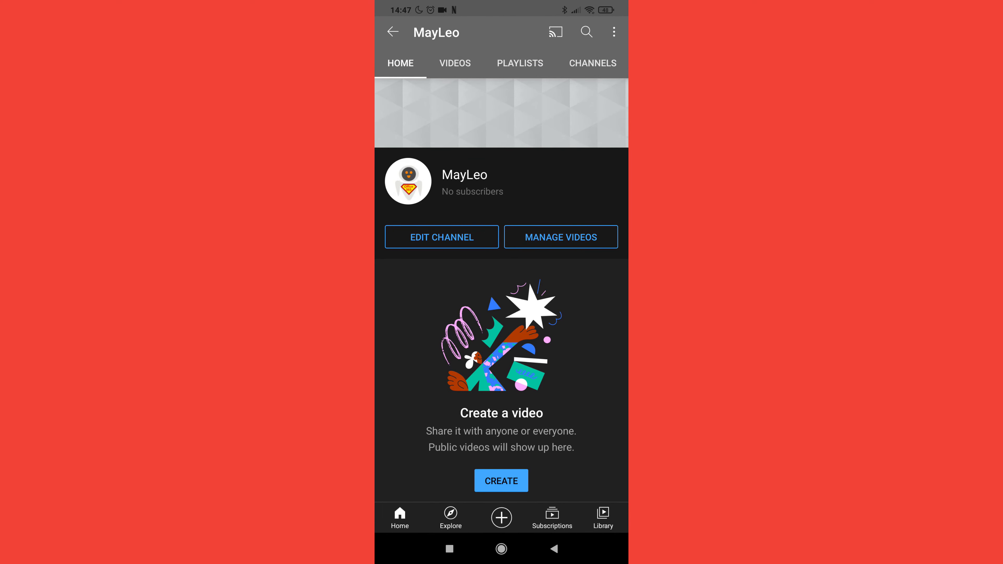
click(441, 237)
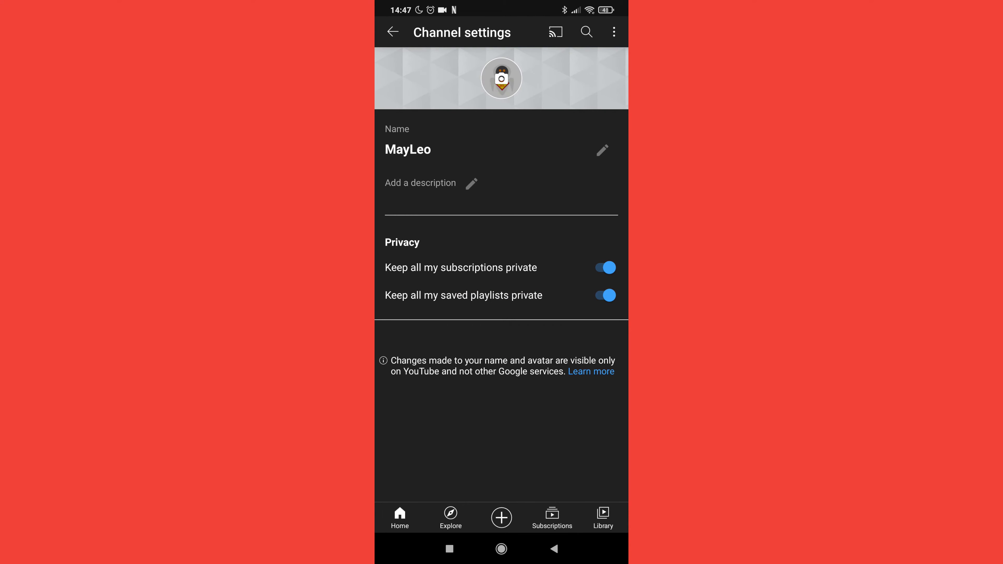
click(602, 150)
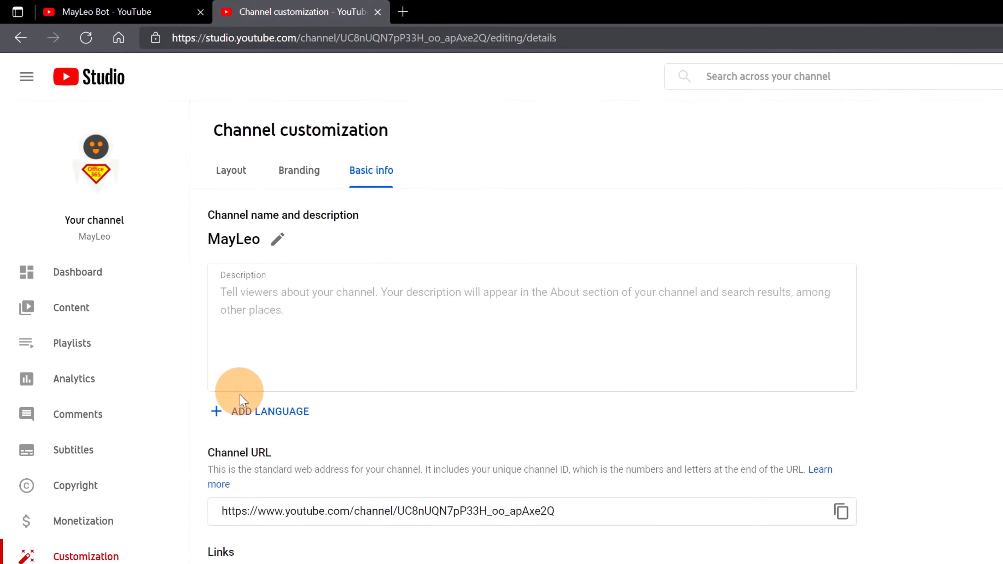
mouse_move(270, 411)
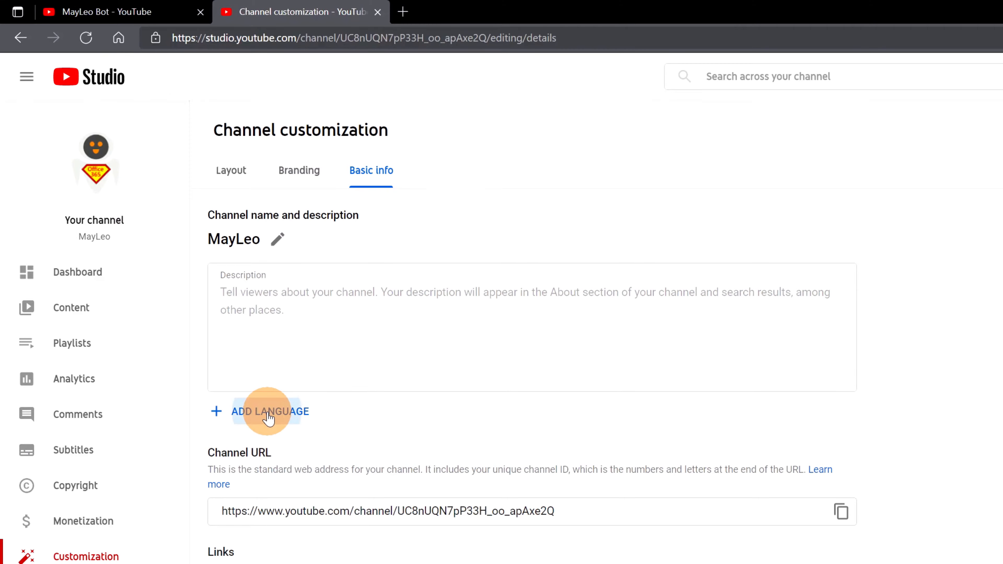
- Add a channel translation with German chosen as the translation language
click(269, 411)
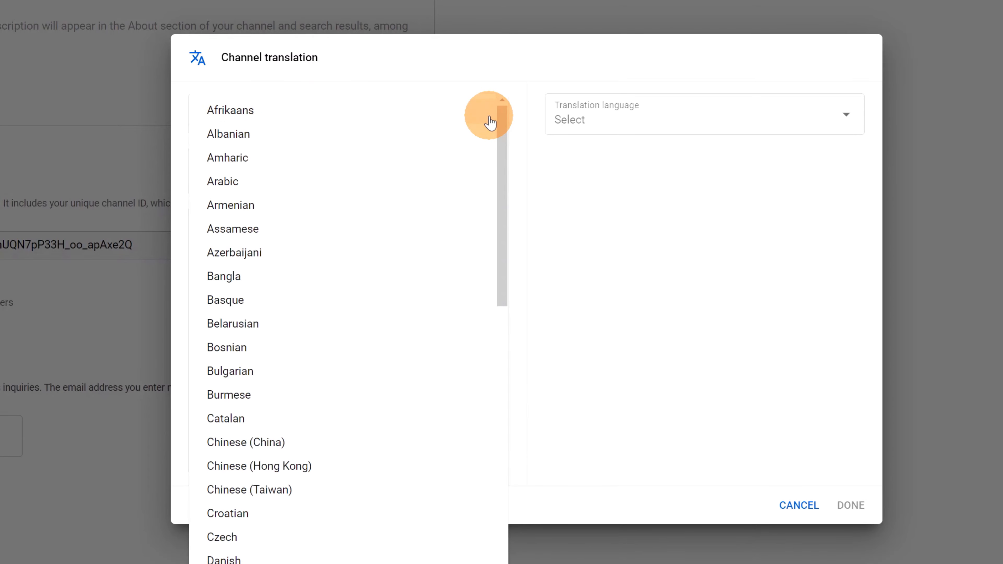
scroll(down, 3)
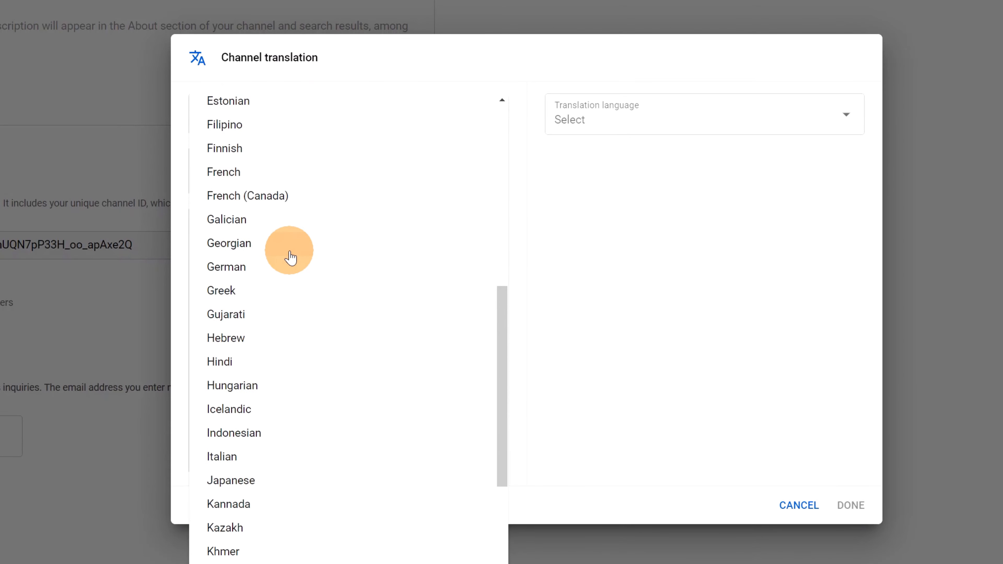
click(222, 456)
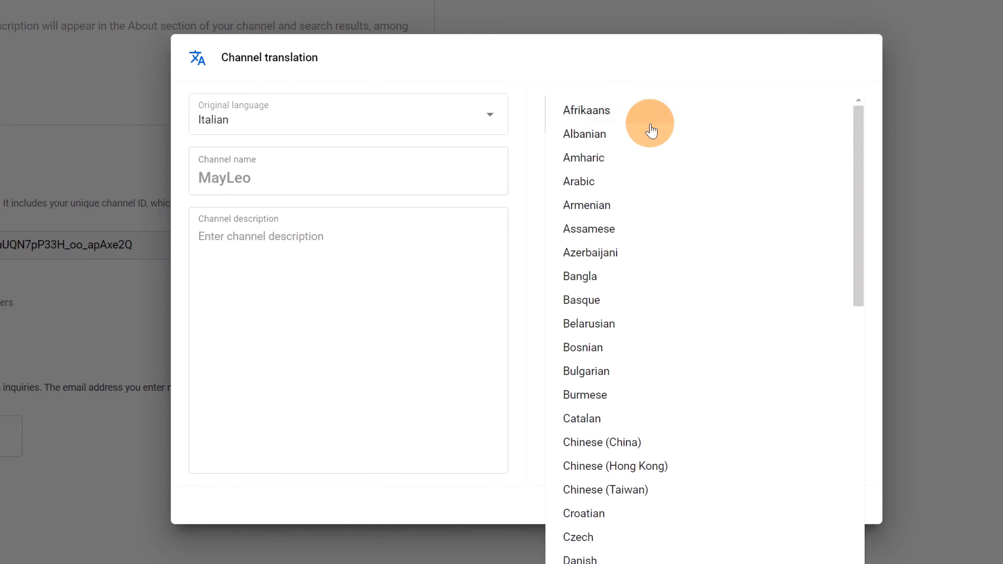
scroll(down, 3)
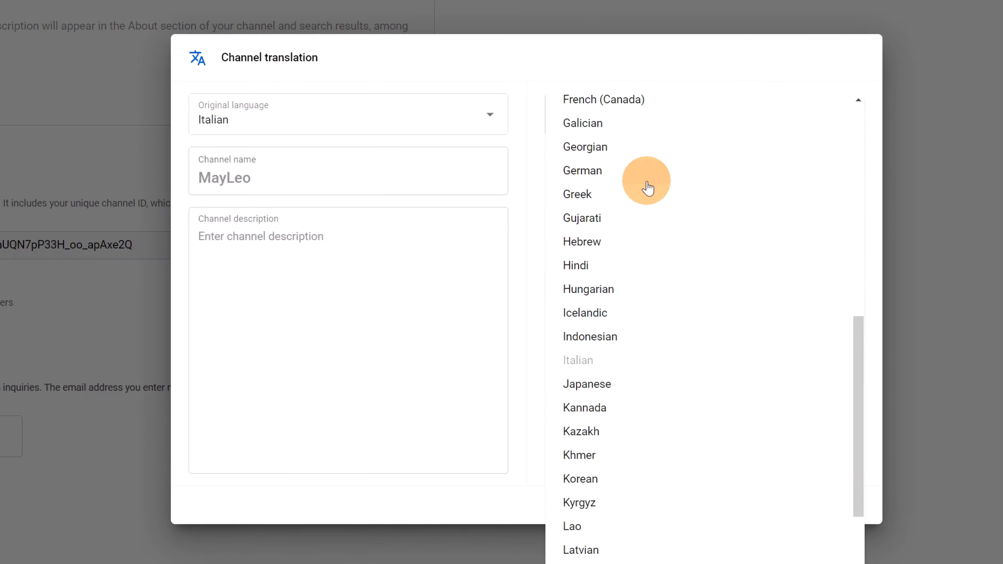
click(582, 170)
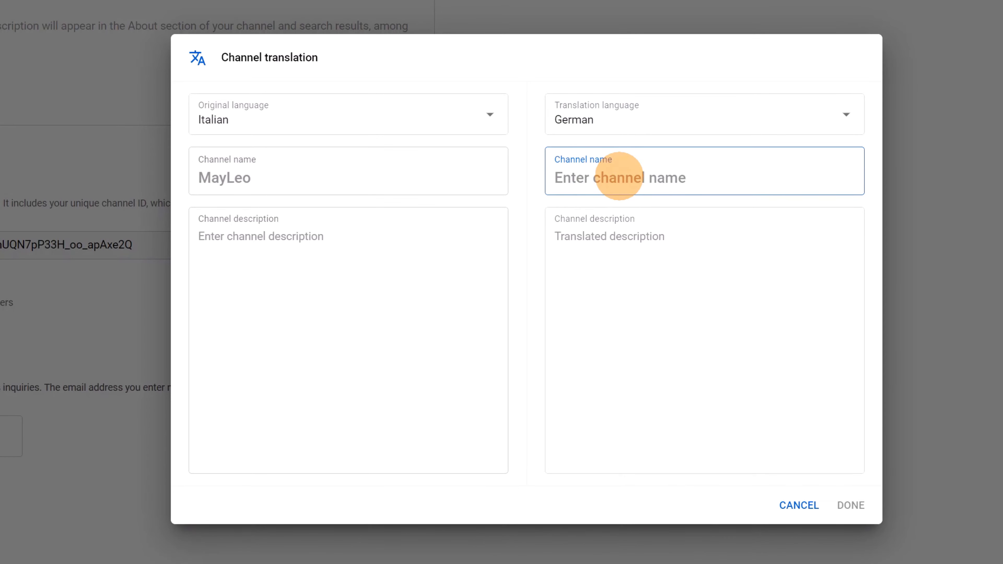
mouse_move(541, 242)
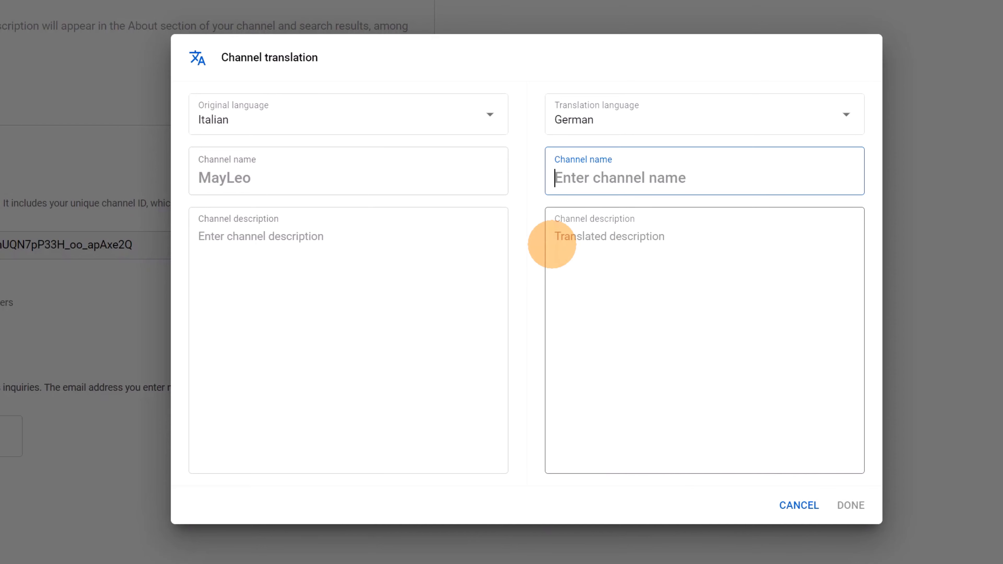
mouse_move(762, 468)
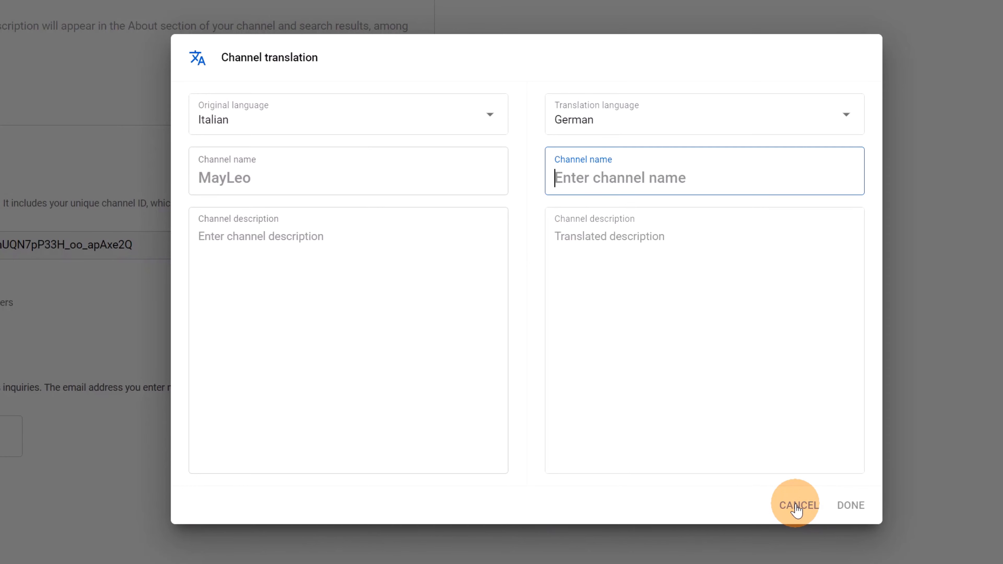
- Cancel the translation dialog and scroll the Help article to Custom URL eligibility
click(795, 504)
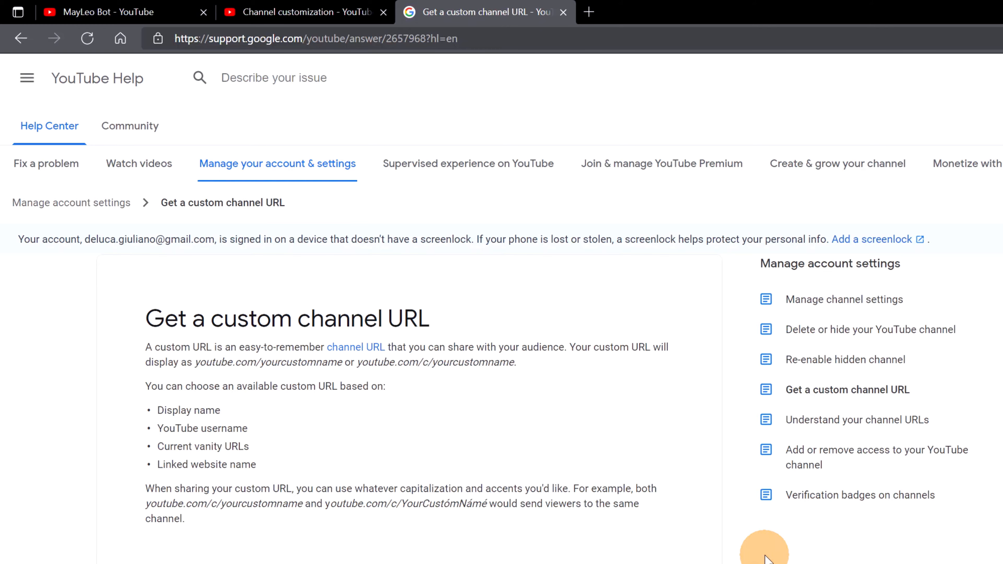
scroll(down, 3)
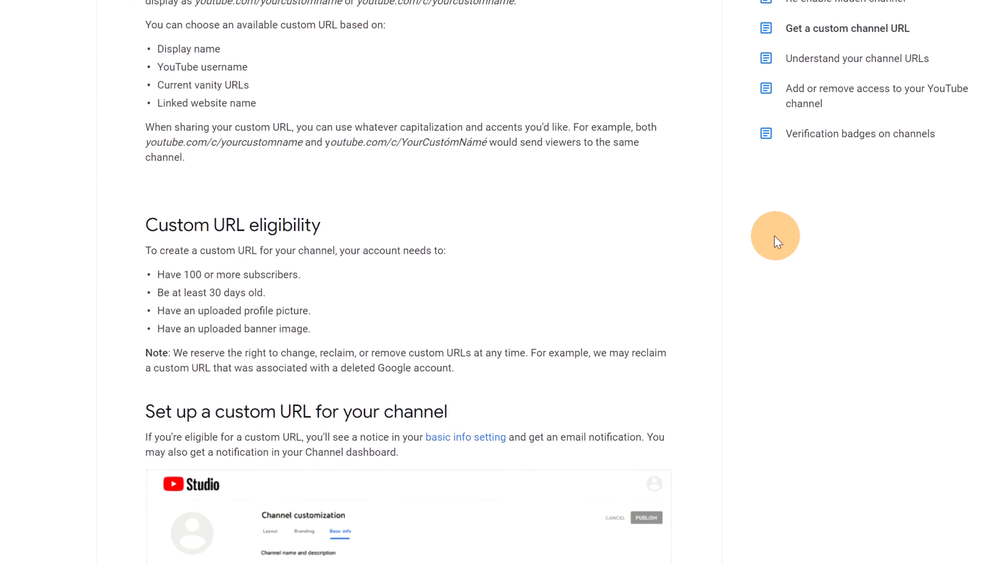
scroll(down, 3)
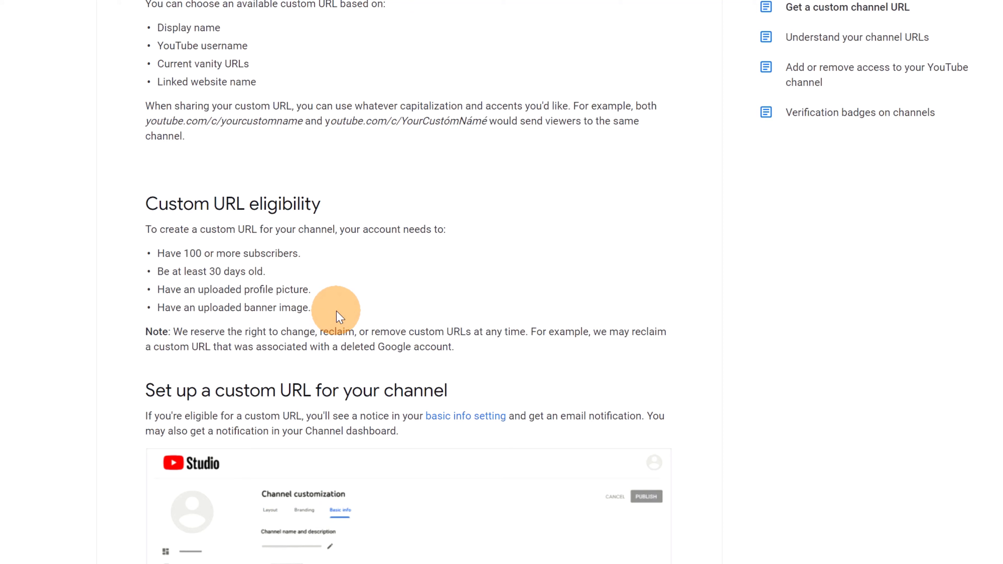
mouse_move(338, 304)
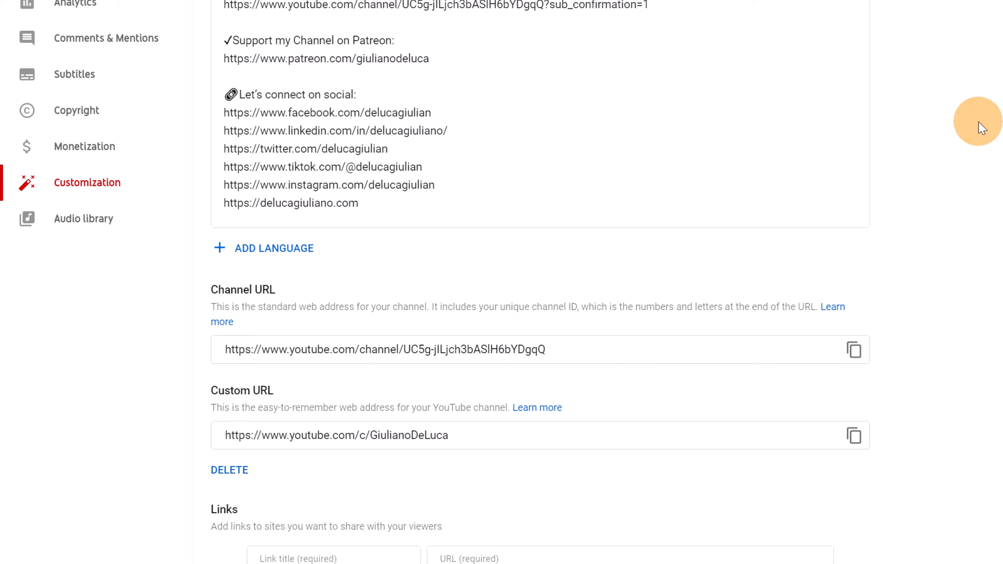
mouse_move(607, 439)
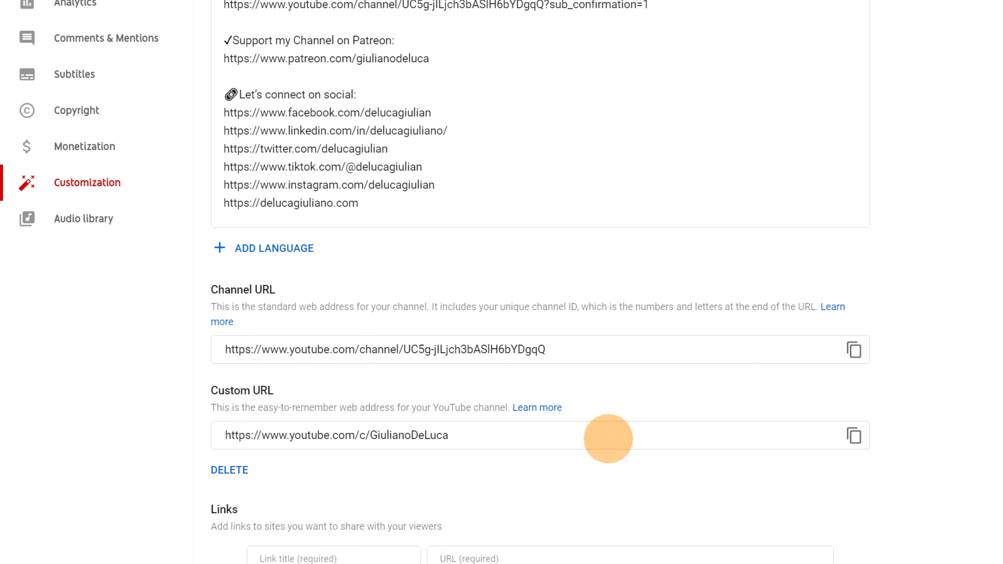
- Select the entire custom URL in Basic info for copying, then scroll back up
triple_click(336, 435)
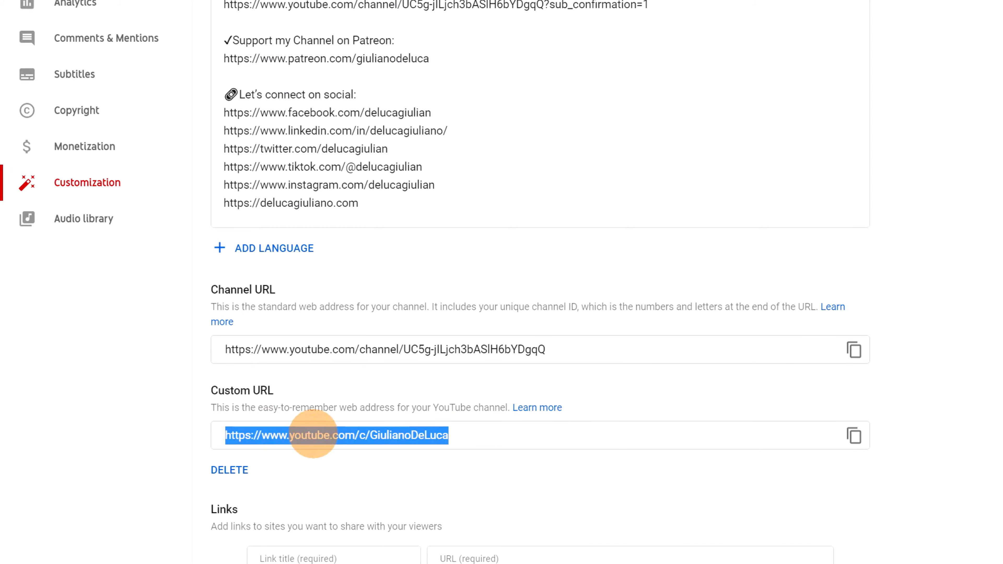
mouse_move(421, 436)
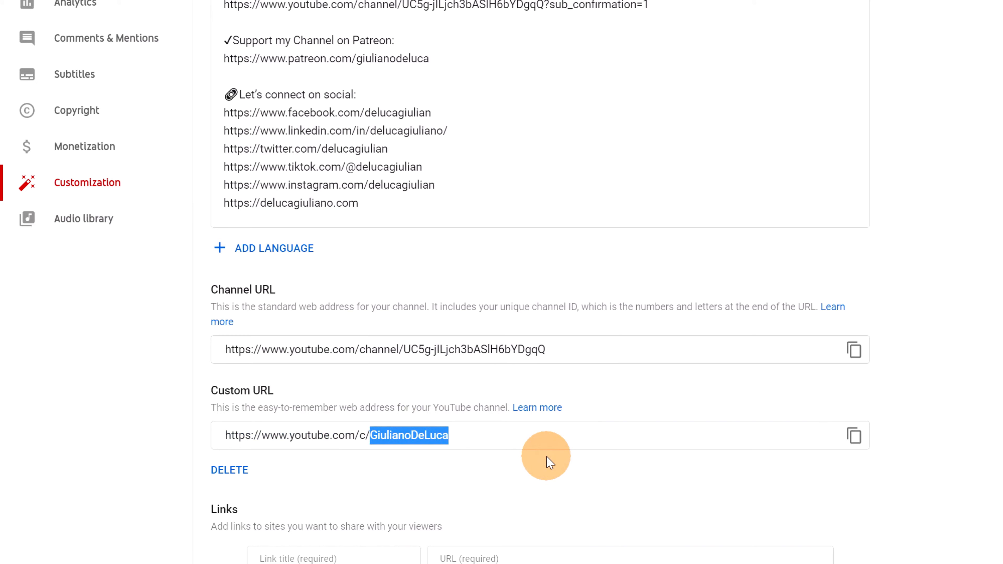
mouse_move(285, 438)
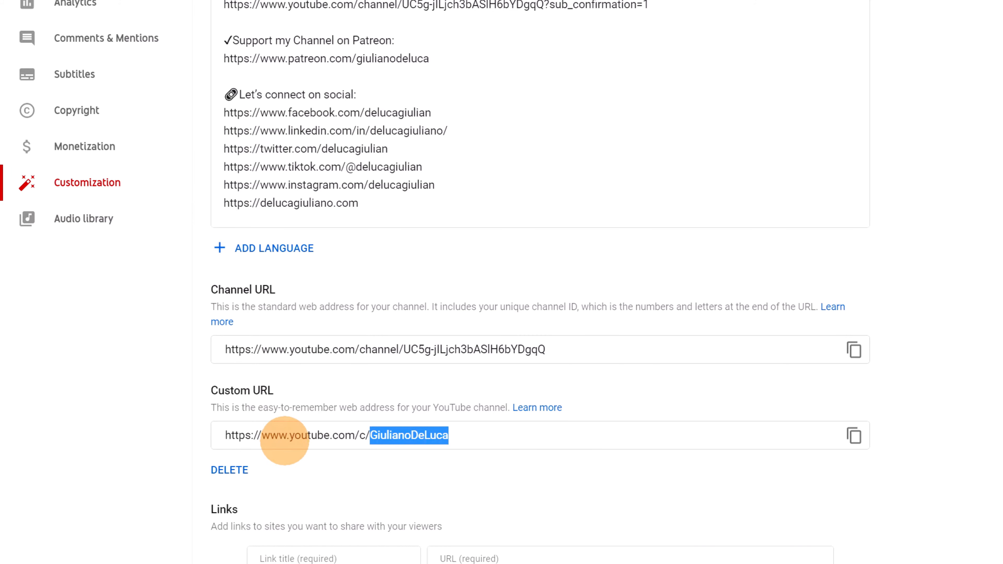
mouse_move(301, 436)
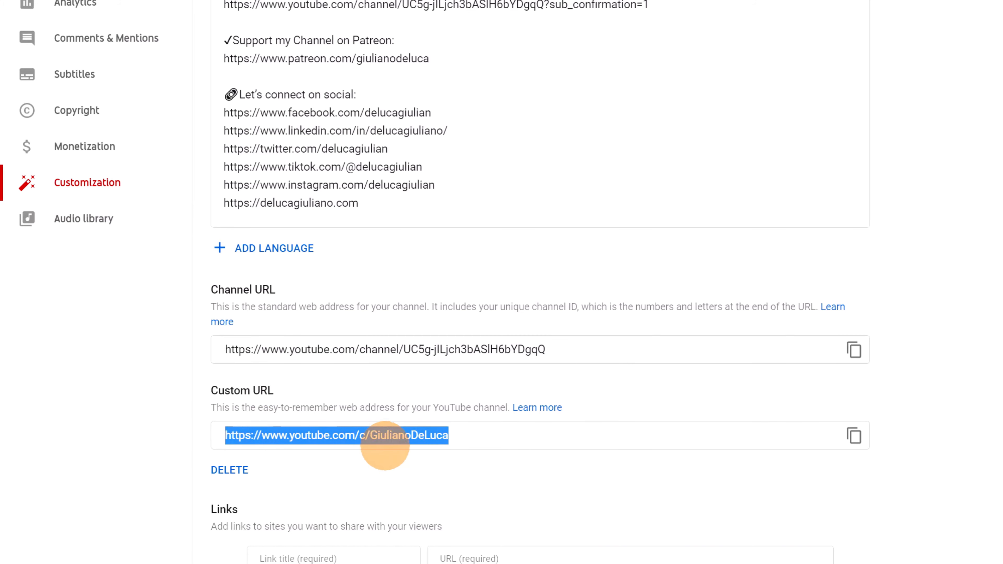
mouse_move(470, 454)
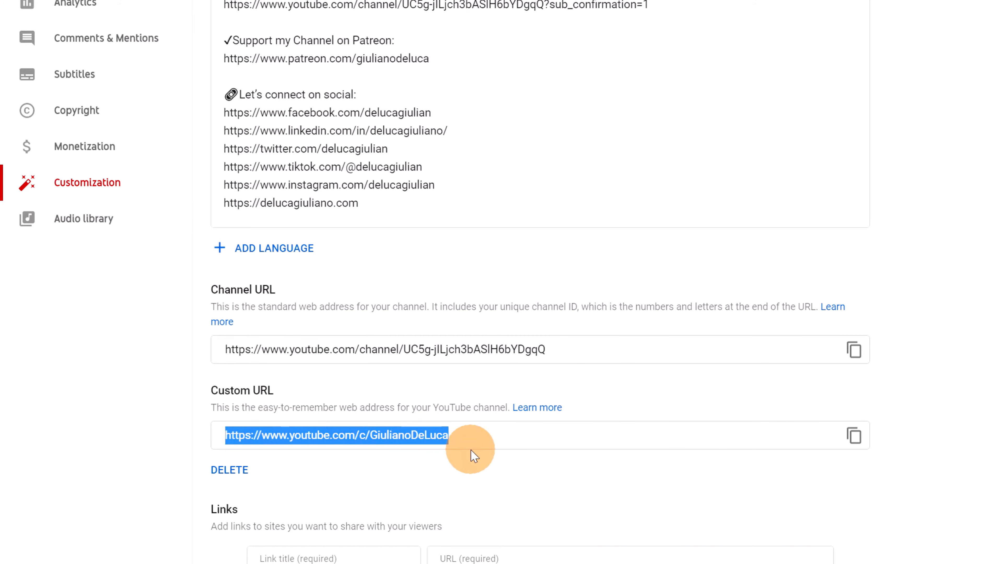
mouse_move(804, 438)
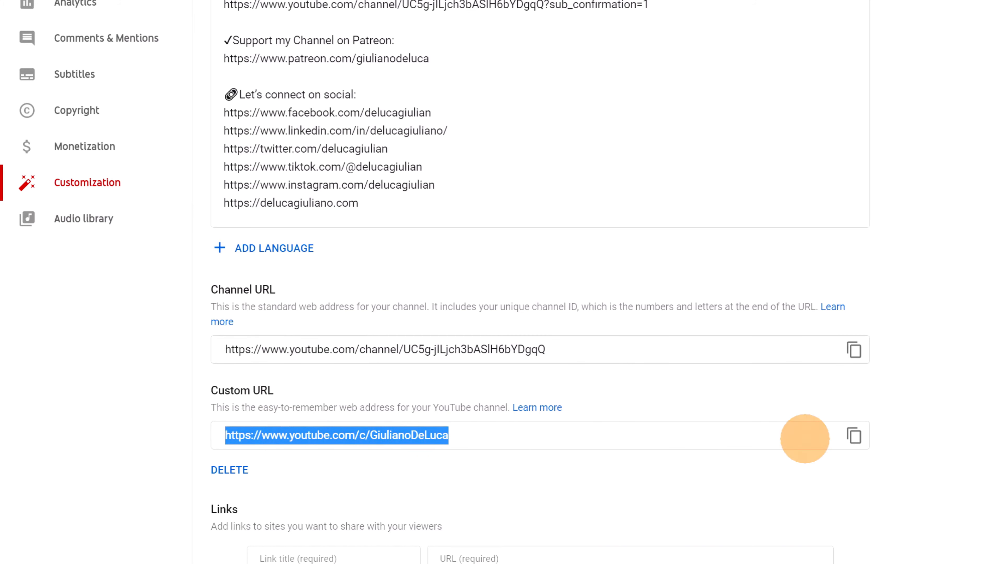
scroll(up, 3)
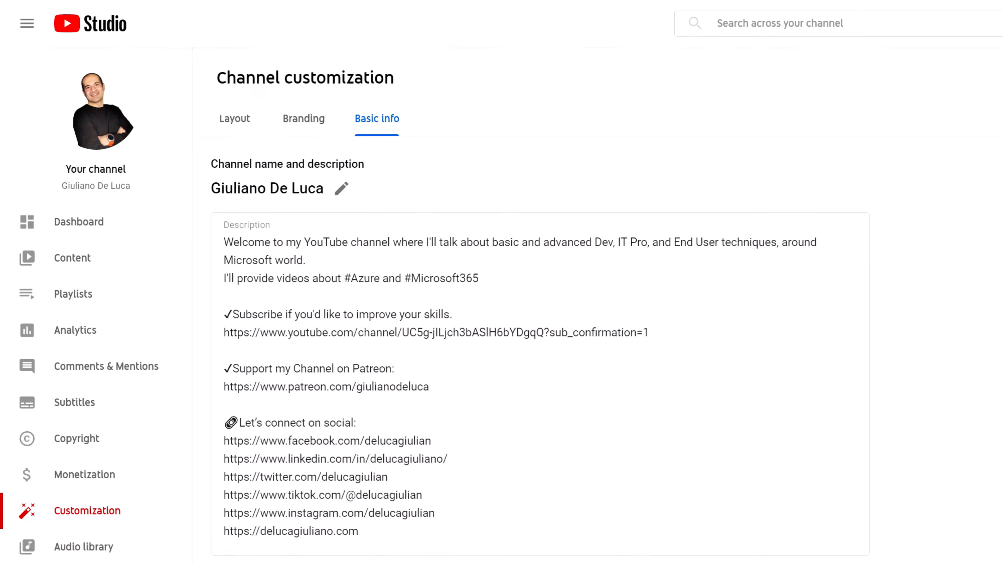
click(482, 12)
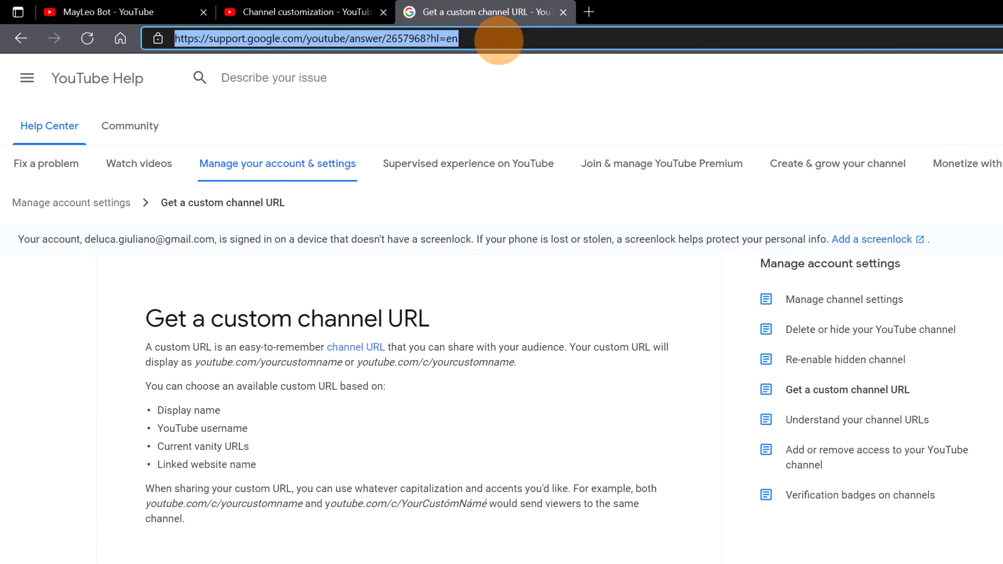
text(https://www.youtube.com/c/GiulianoDeLuca)
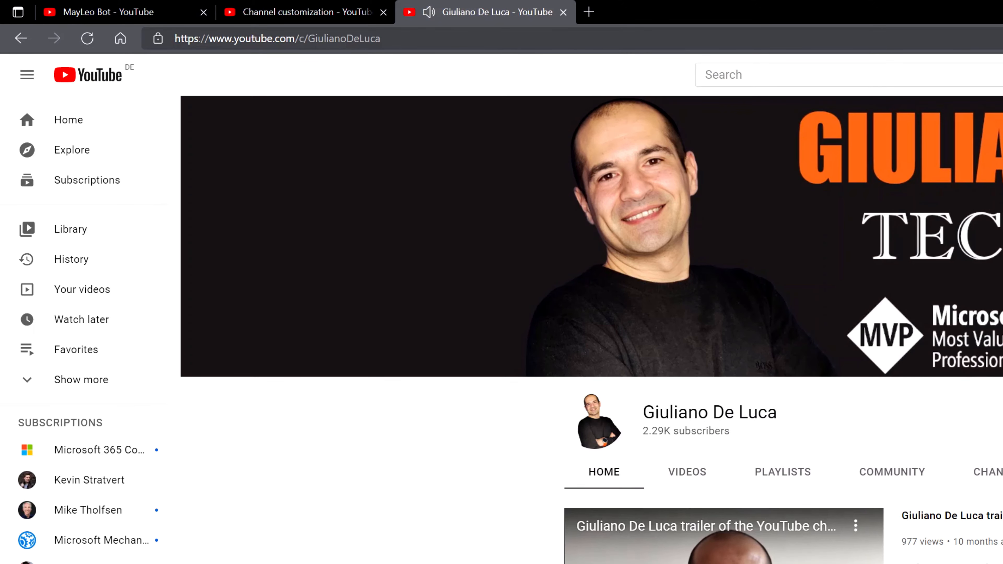
click(276, 38)
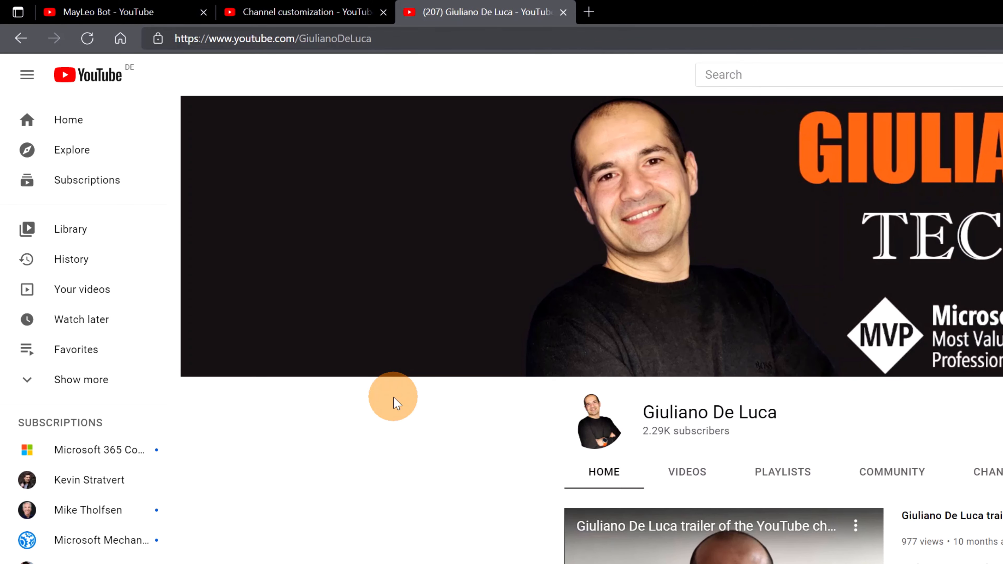
mouse_move(422, 55)
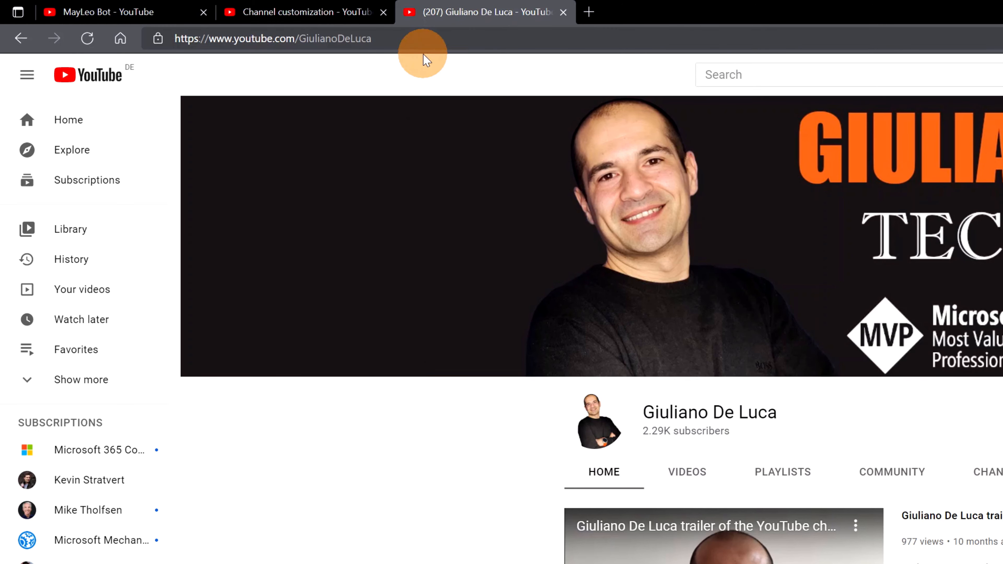
mouse_move(420, 44)
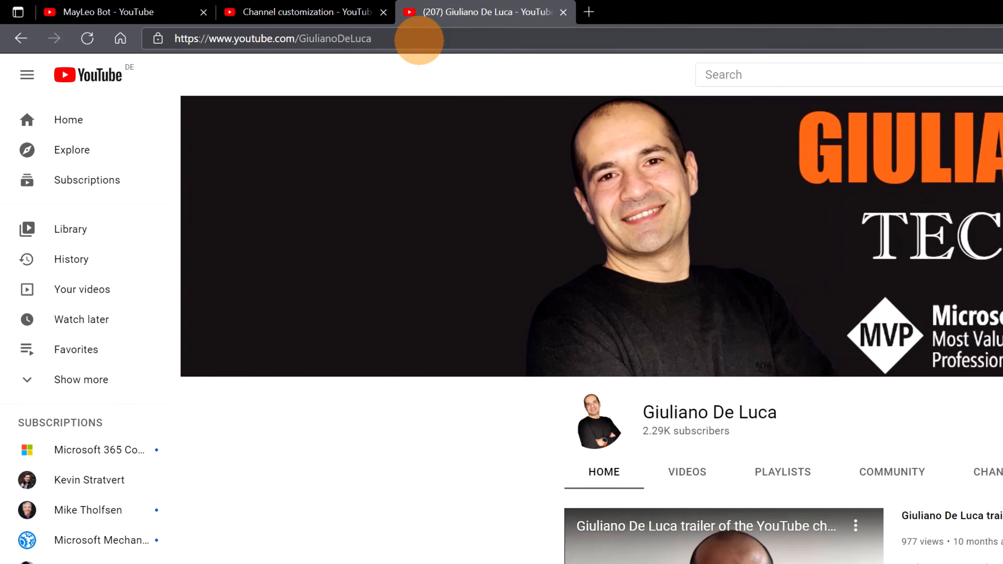